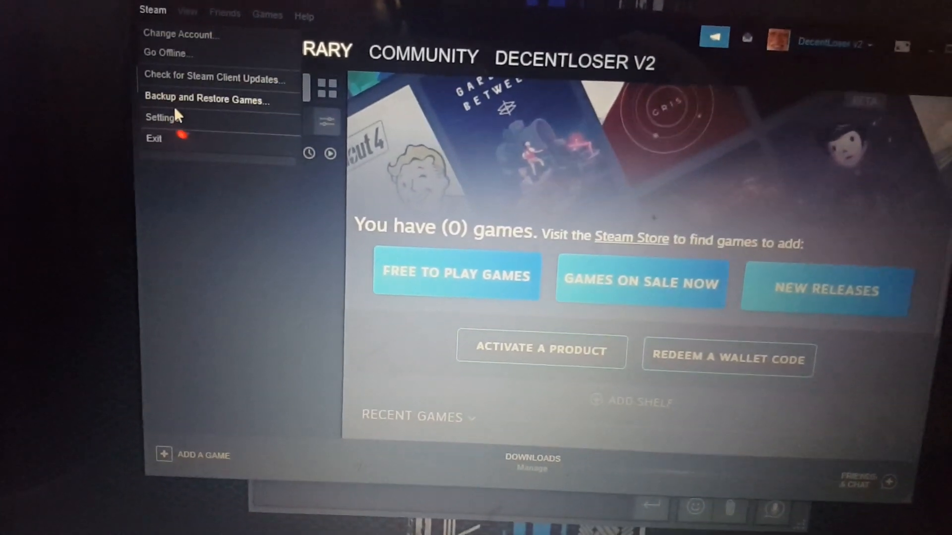
Review the Remote Play settings on the laptop's Steam client and close them.
{"action": "left_click", "coordinate": [161, 117]}
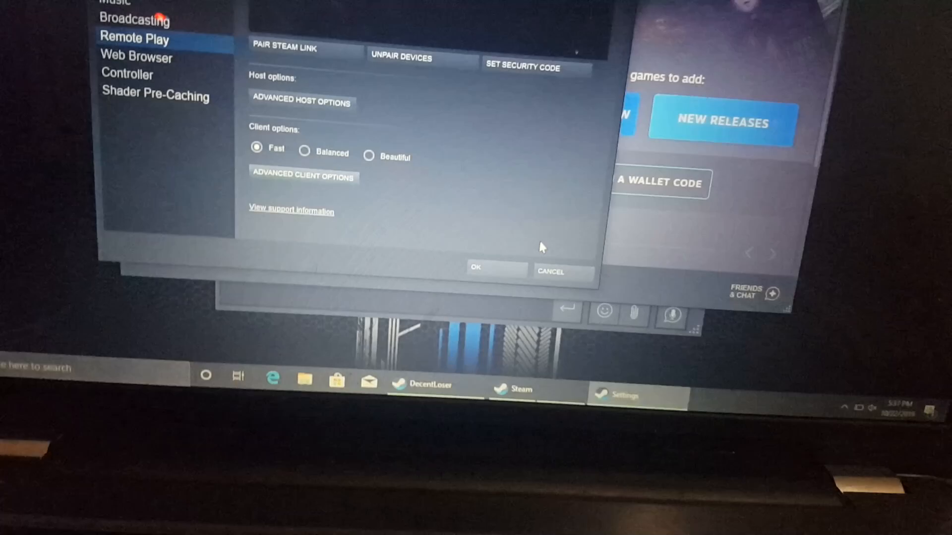
{"action": "left_click", "coordinate": [495, 271]}
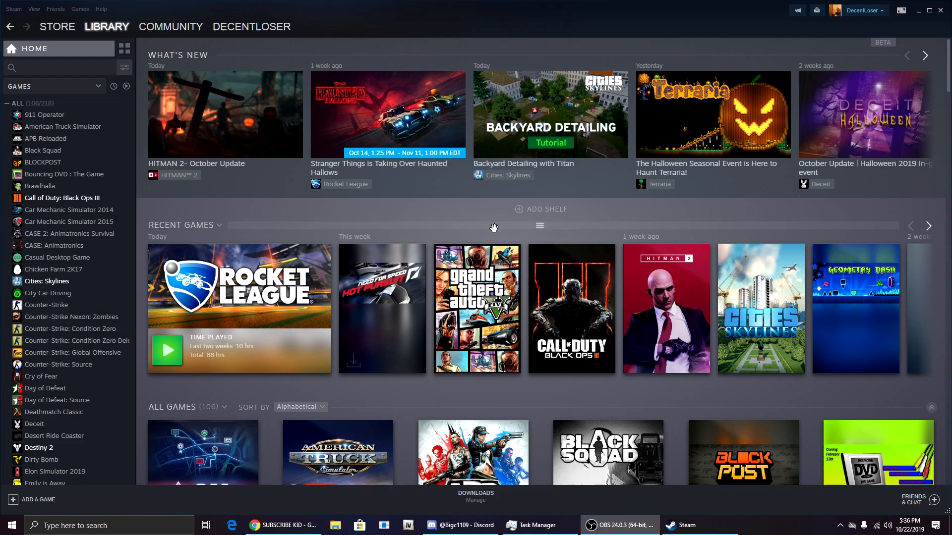
{"action": "mouse_move", "coordinate": [407, 193]}
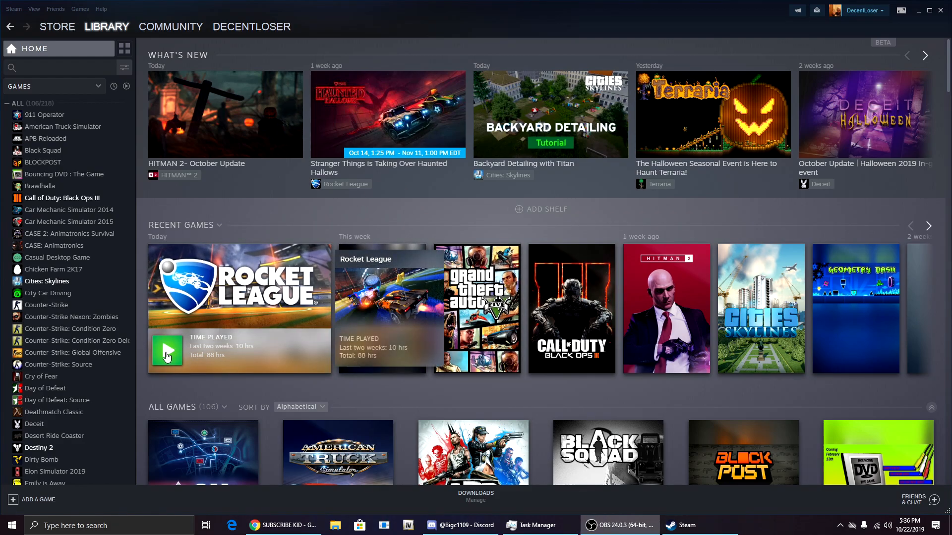
Launch Rocket League from the main PC's Steam library.
{"action": "left_click", "coordinate": [166, 351]}
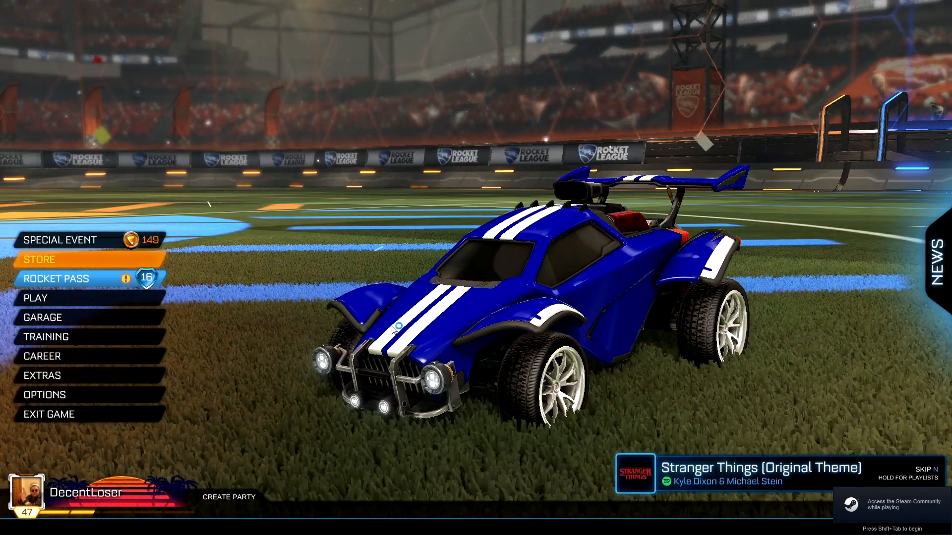
{"action": "mouse_move", "coordinate": [896, 495]}
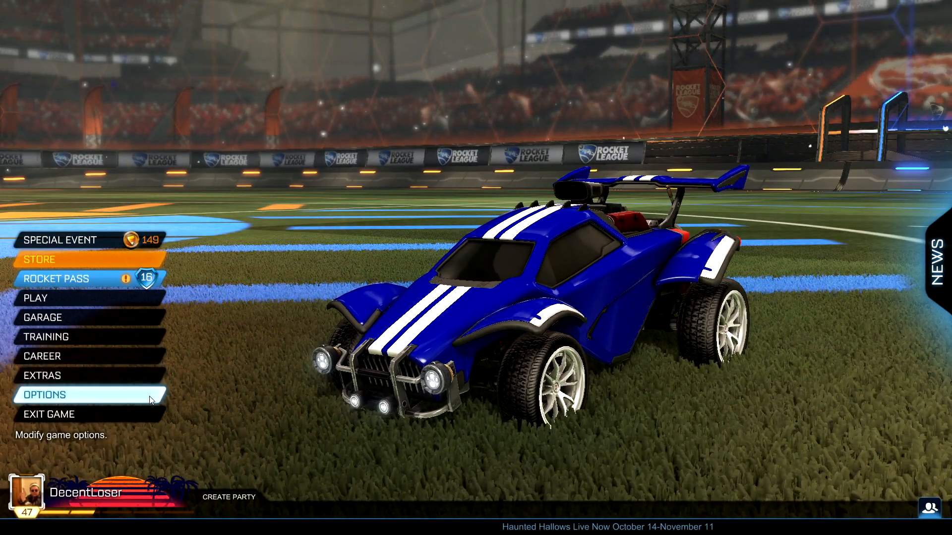
{"action": "mouse_move", "coordinate": [386, 310]}
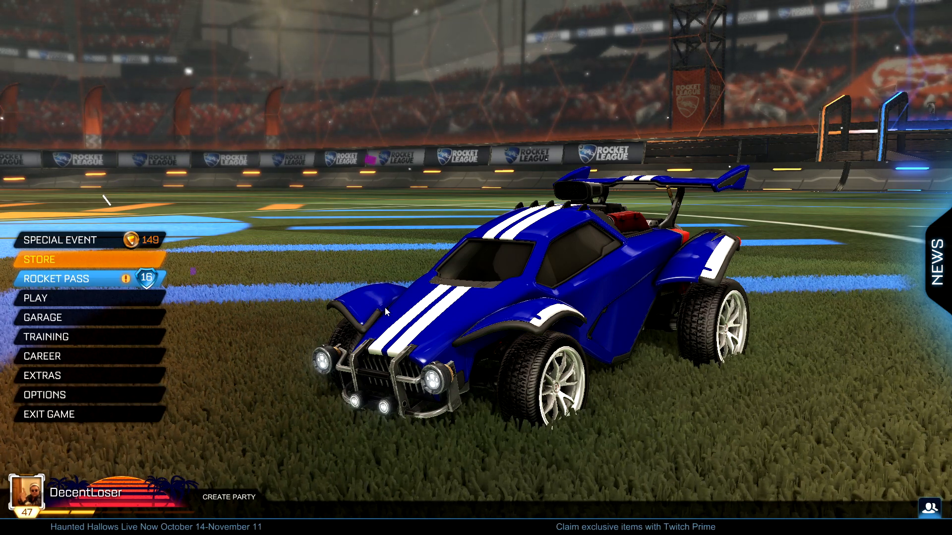
Bring up the Steam overlay over Rocket League's main menu with Shift+Tab.
{"action": "left_click", "coordinate": [37, 298]}
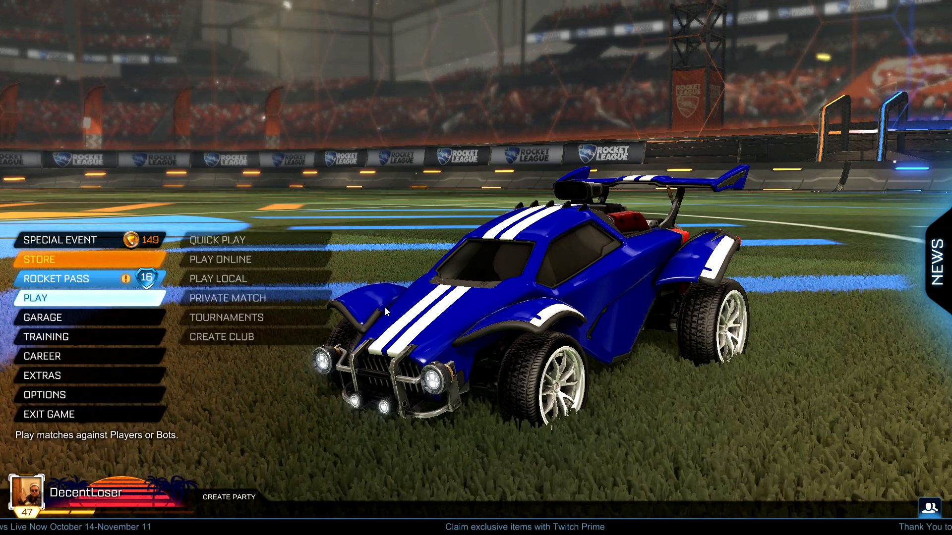
{"action": "key", "text": "shift+tab"}
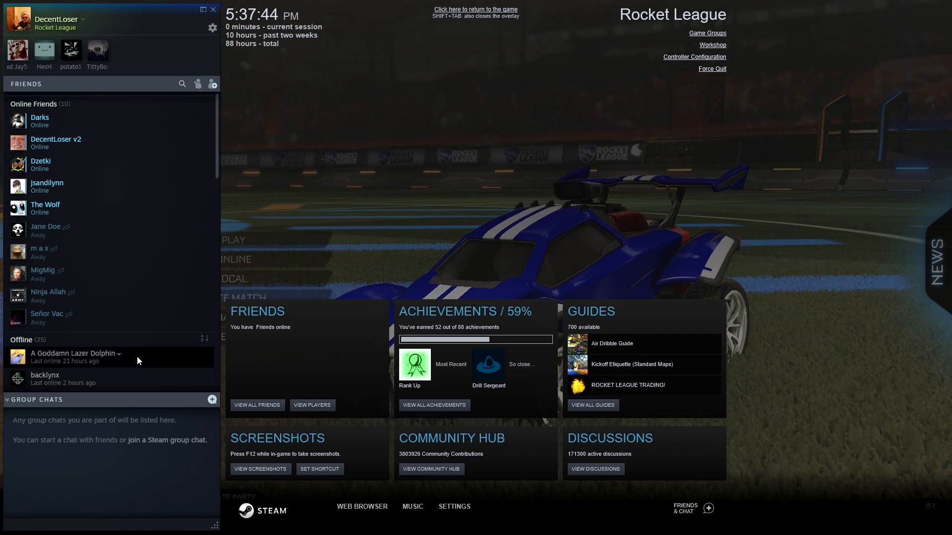
{"action": "mouse_move", "coordinate": [65, 142]}
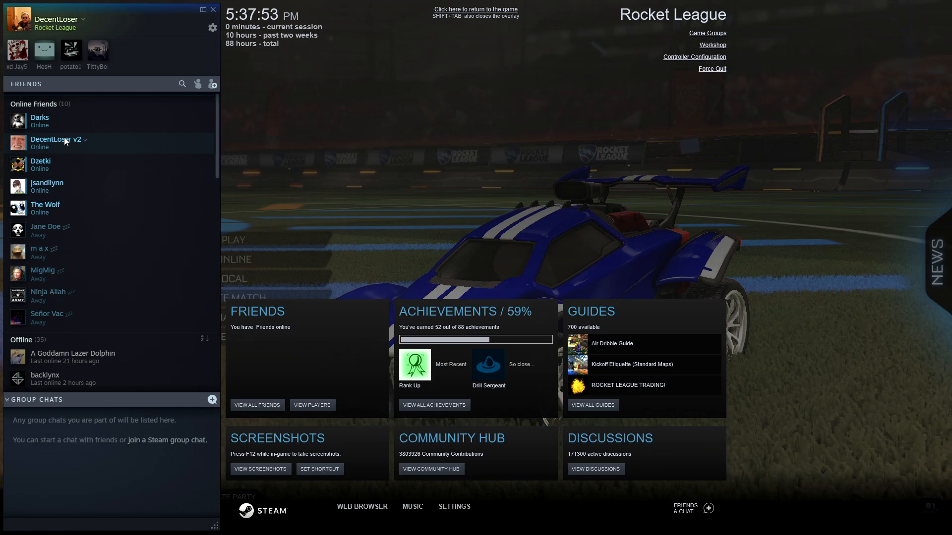
Invite the second account to Remote Play Together from the overlay's friends list.
{"action": "right_click", "coordinate": [54, 143]}
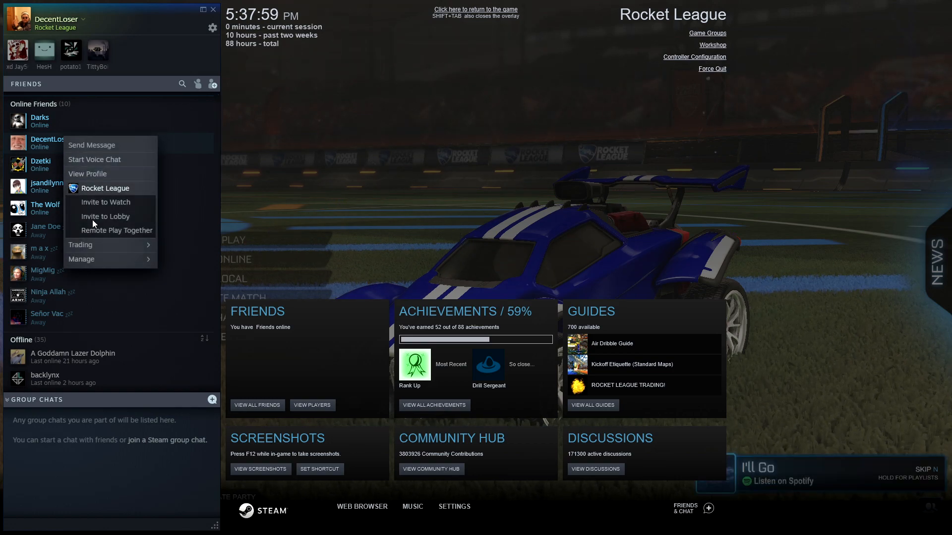
{"action": "mouse_move", "coordinate": [110, 230]}
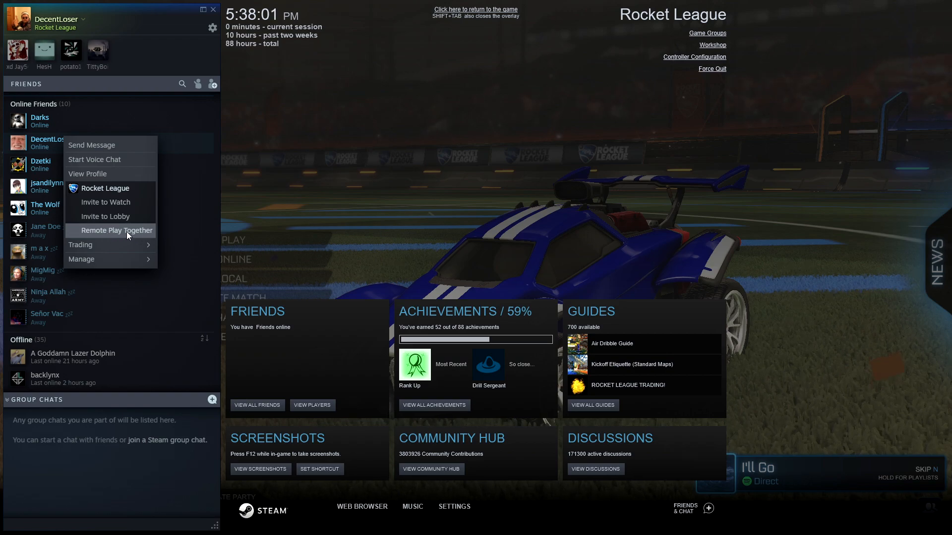
{"action": "left_click", "coordinate": [112, 231]}
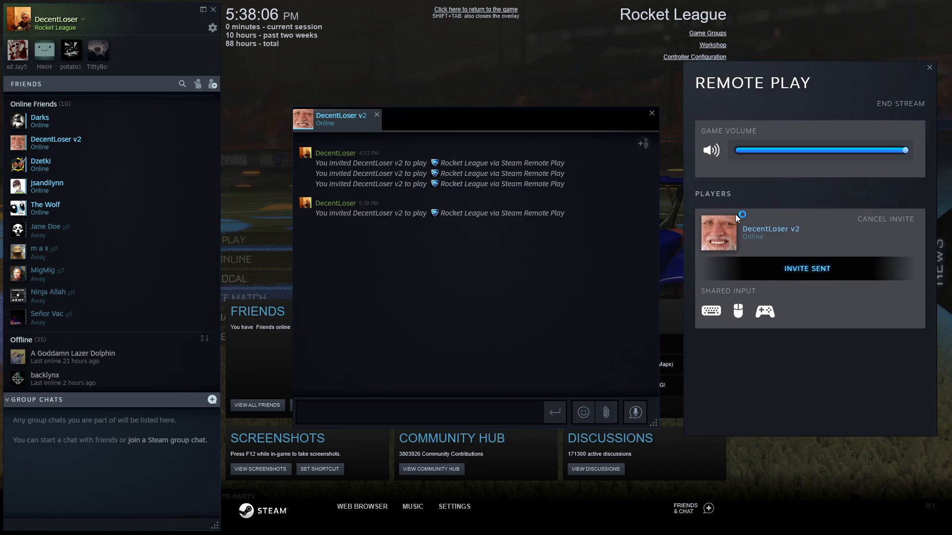
{"action": "mouse_move", "coordinate": [752, 314]}
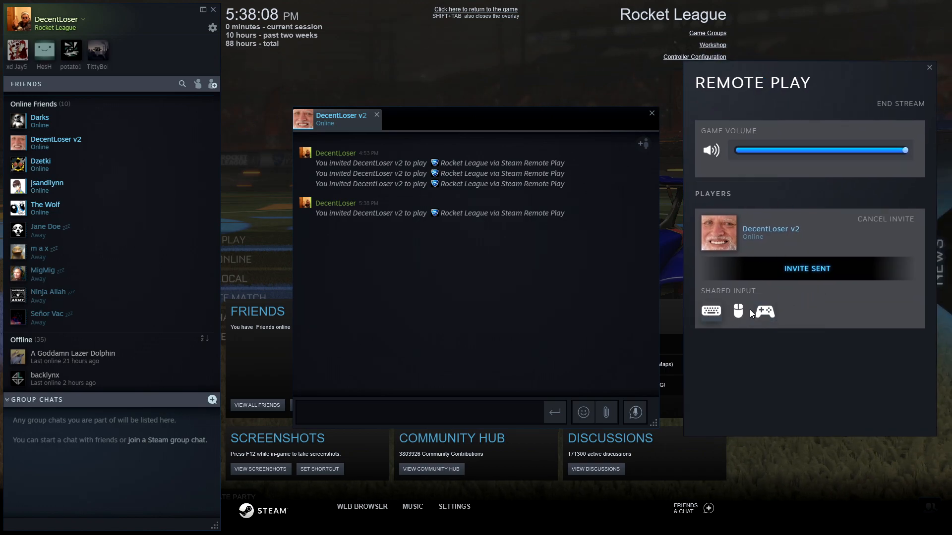